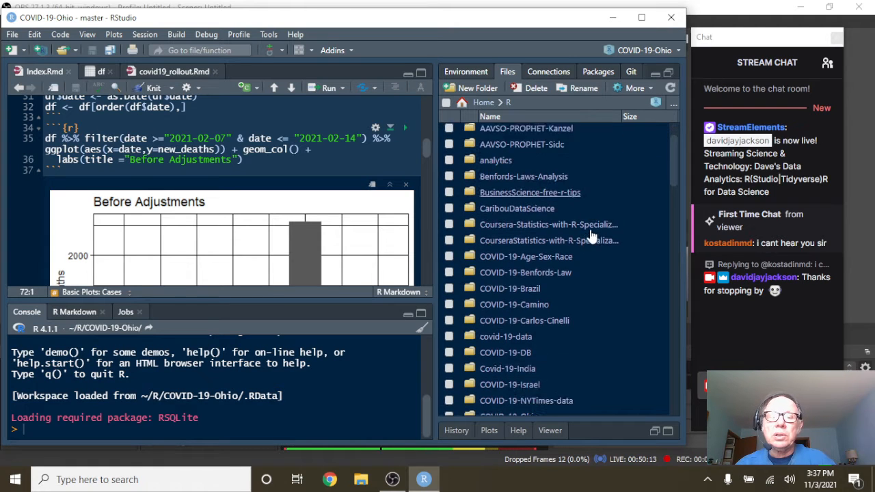
Open the COVID-19-Portugal project from the Files pane and confirm the switch.
scroll(down, 3)
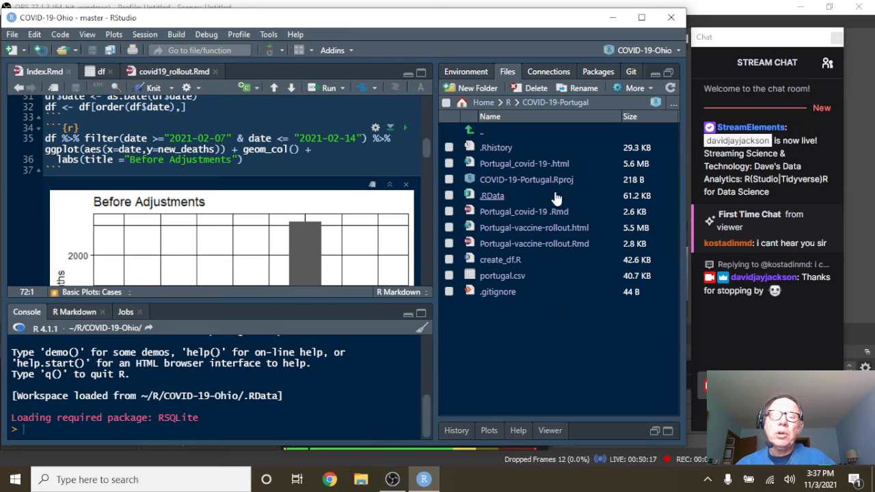
double_click(527, 179)
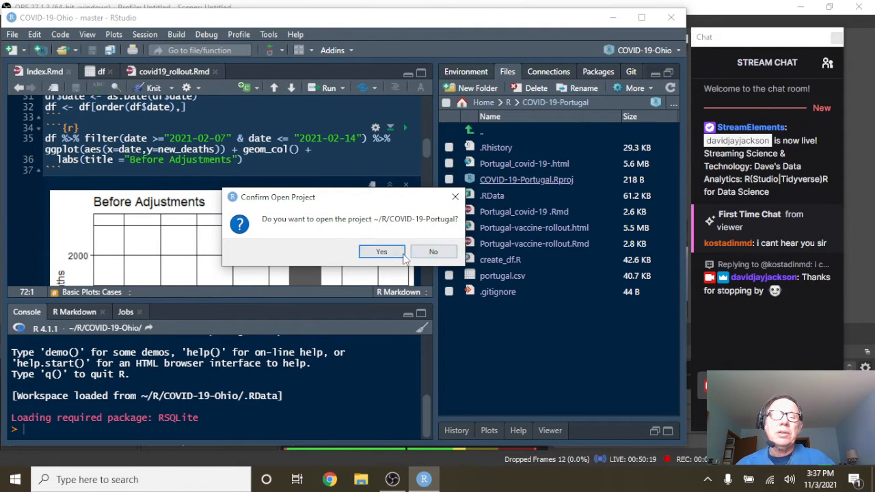
click(382, 251)
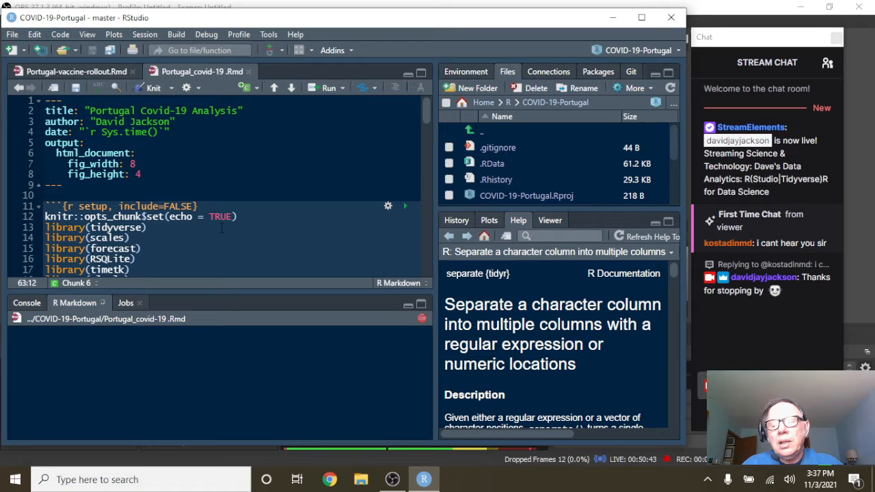
Knit Portugal_covid-19.Rmd to render the Portugal Covid-19 Analysis HTML report.
click(391, 479)
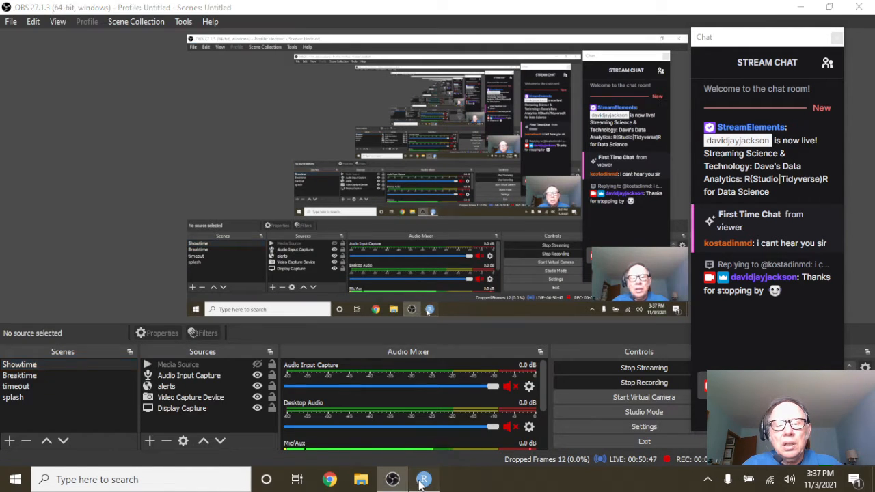
click(424, 479)
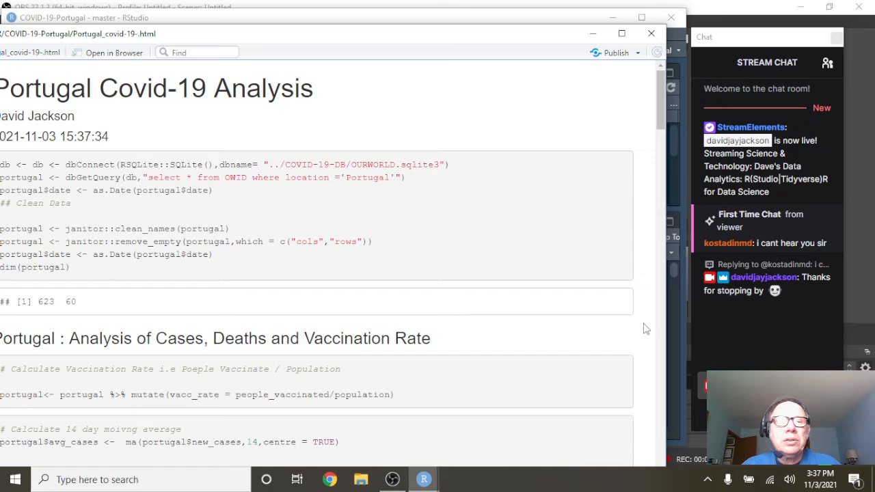
Zoom the Daily cases + 14 Day Moving Average chart into 2021 onward.
scroll(down, 3)
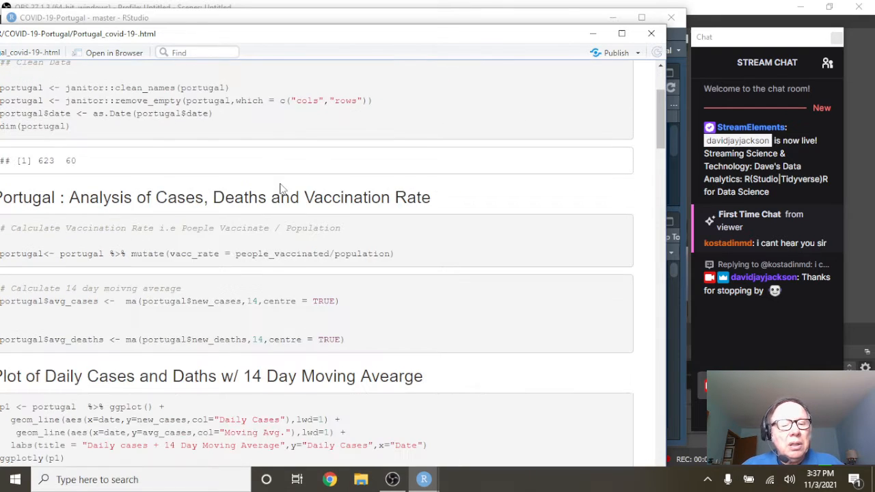
scroll(down, 3)
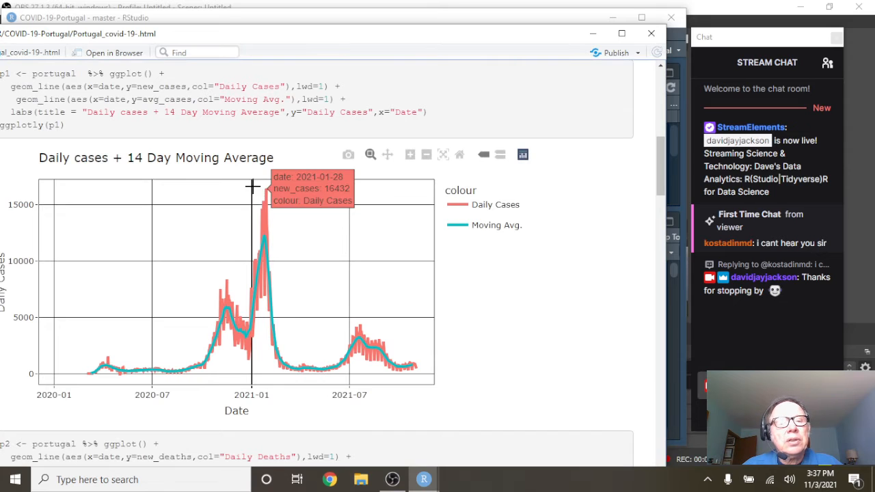
drag(253, 183, 435, 384)
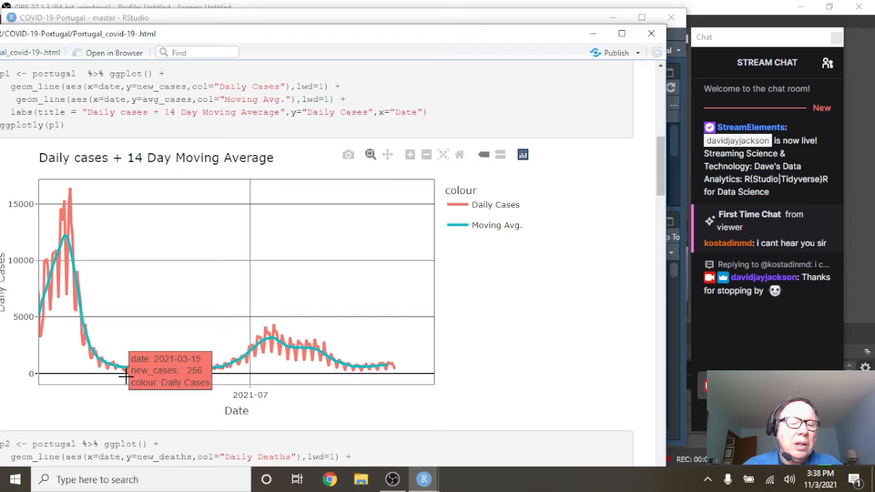
mouse_move(148, 378)
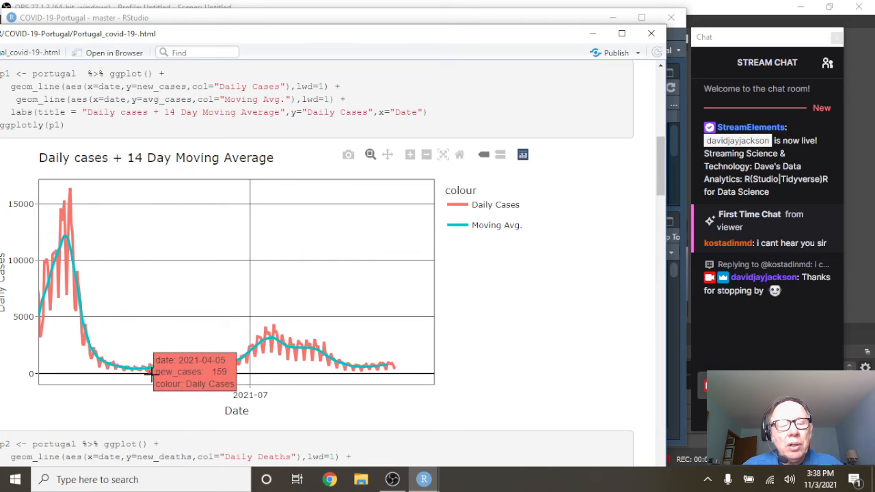
mouse_move(134, 368)
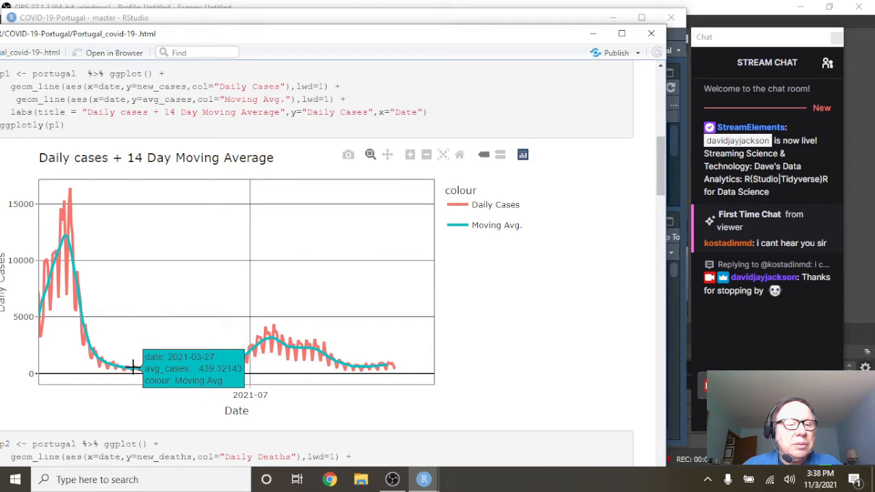
mouse_move(148, 364)
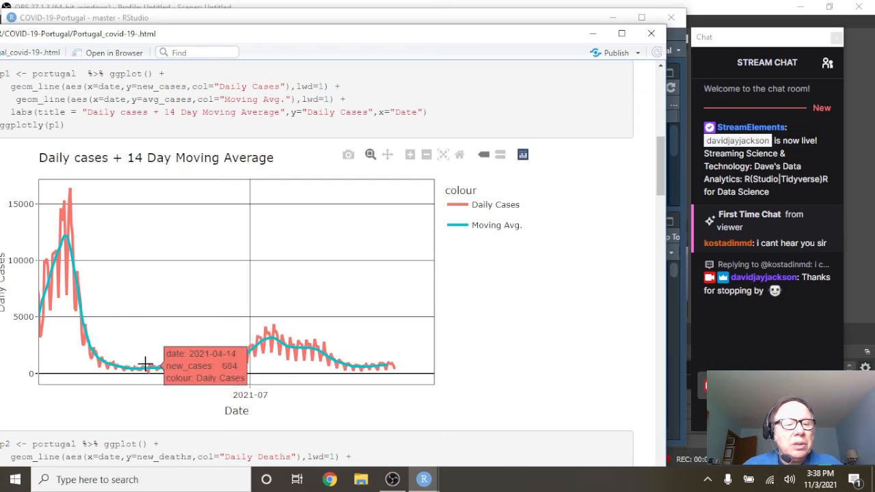
mouse_move(131, 367)
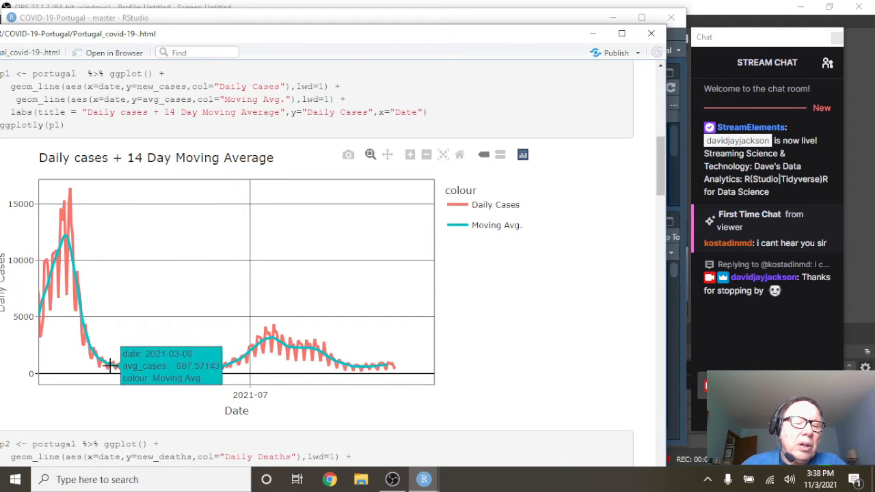
mouse_move(257, 359)
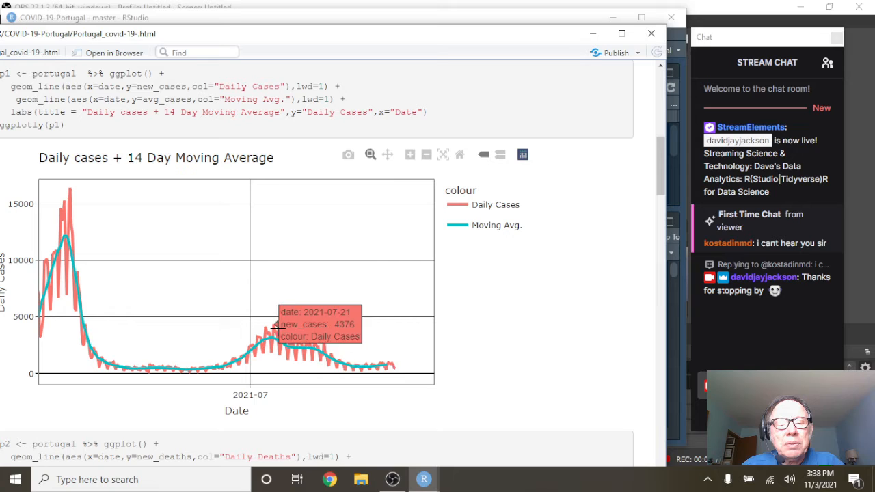
mouse_move(396, 372)
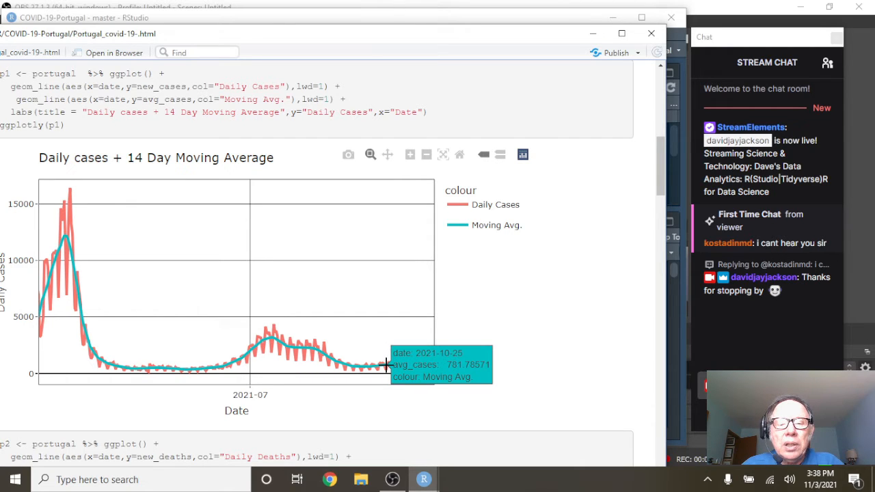
mouse_move(536, 287)
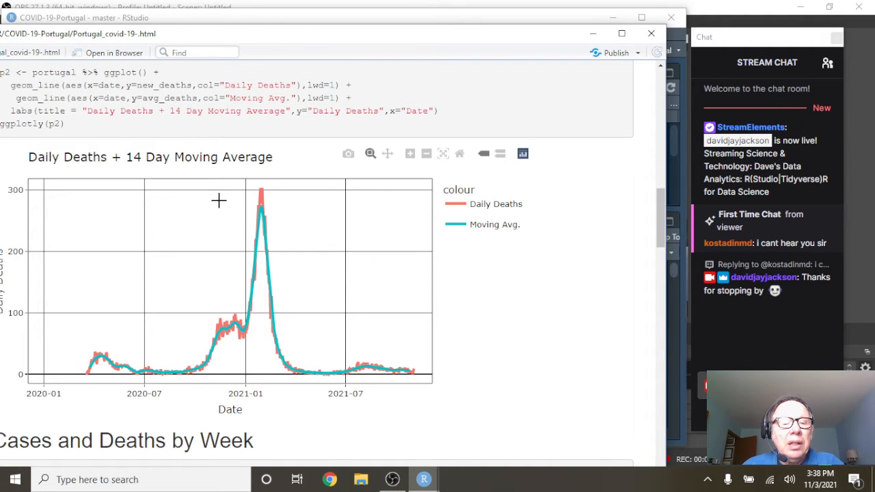
Zoom the Daily Deaths + 14 Day Moving Average chart into 2021 onward and review its values.
drag(243, 198, 292, 383)
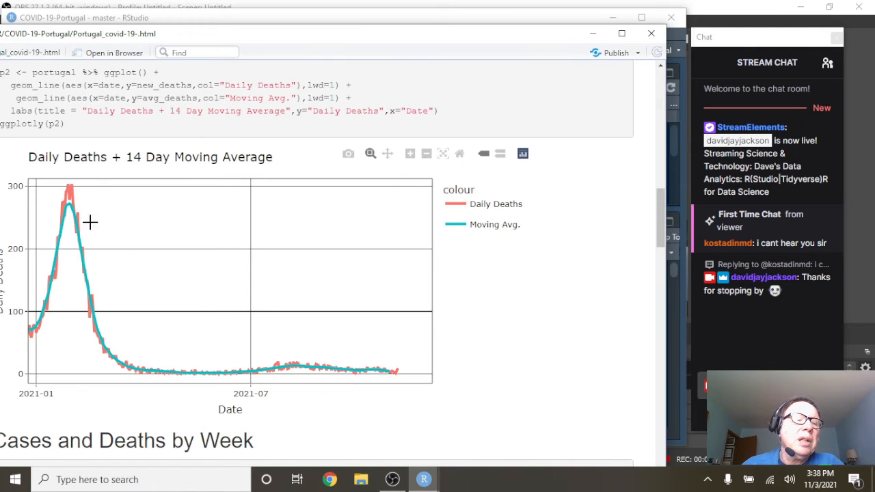
mouse_move(72, 186)
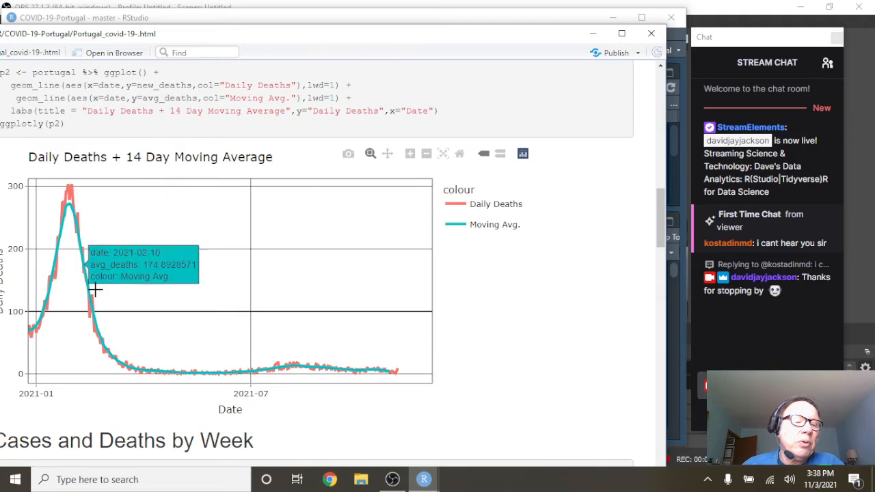
mouse_move(134, 369)
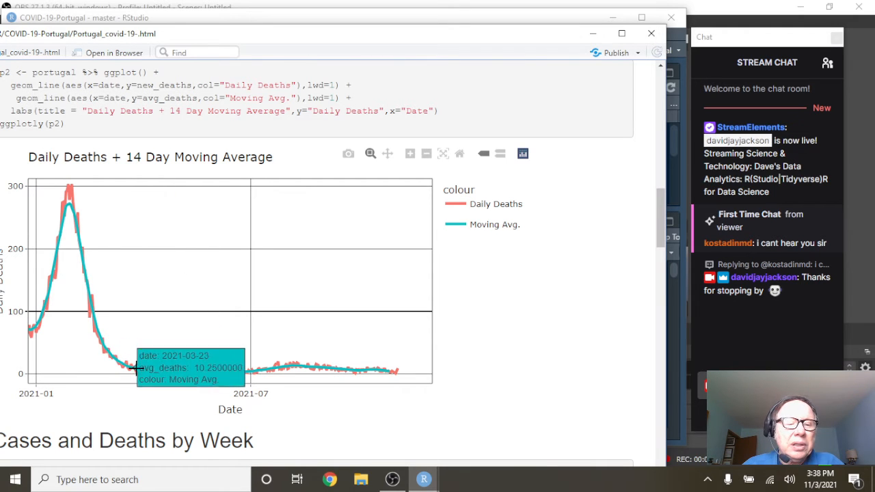
mouse_move(229, 372)
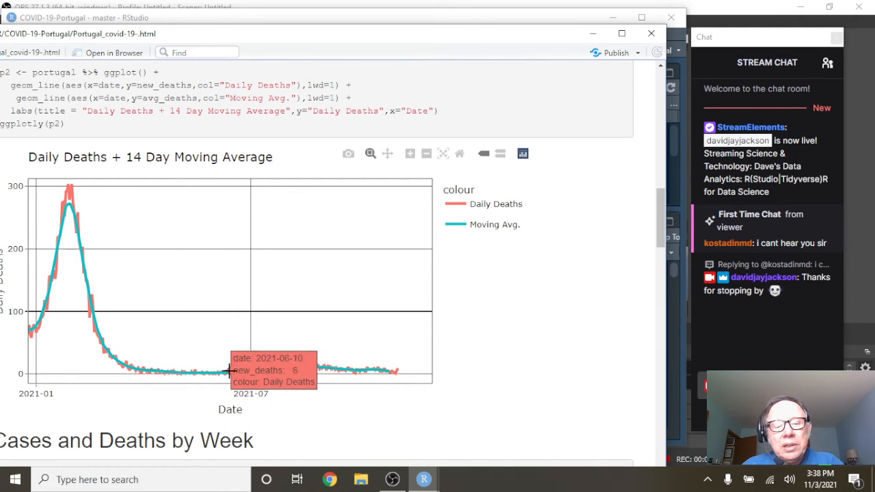
mouse_move(432, 377)
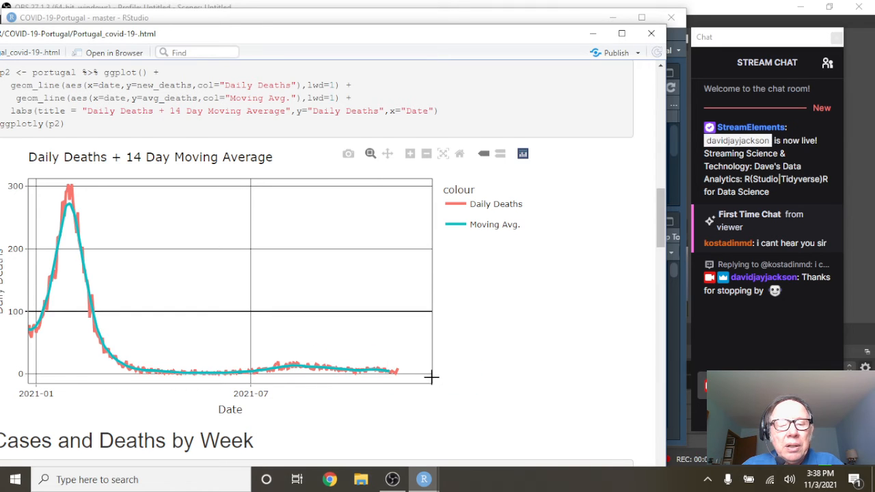
mouse_move(397, 370)
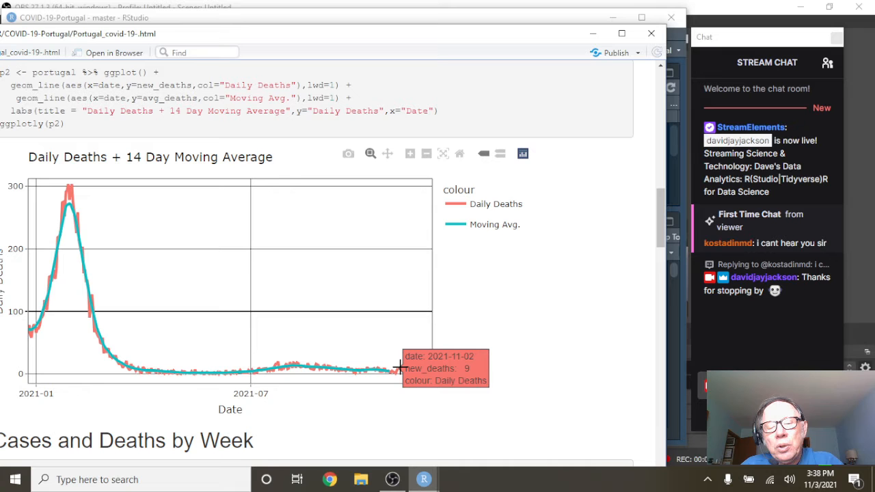
mouse_move(492, 402)
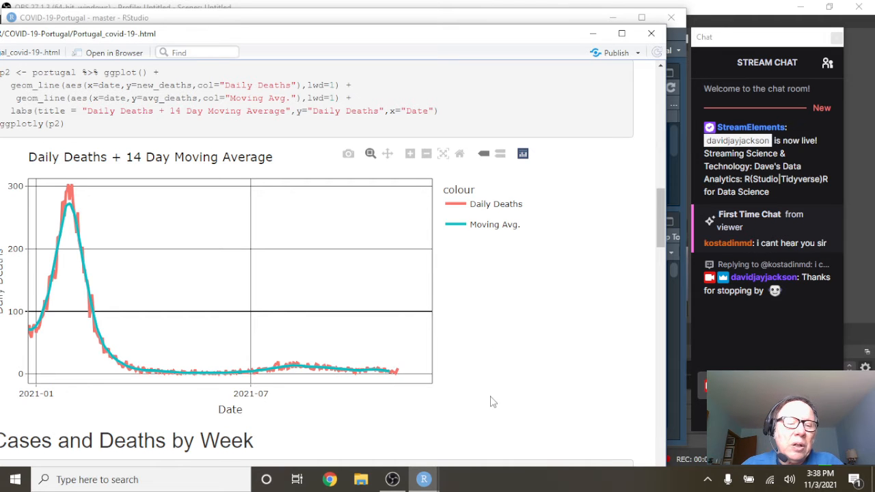
scroll(down, 3)
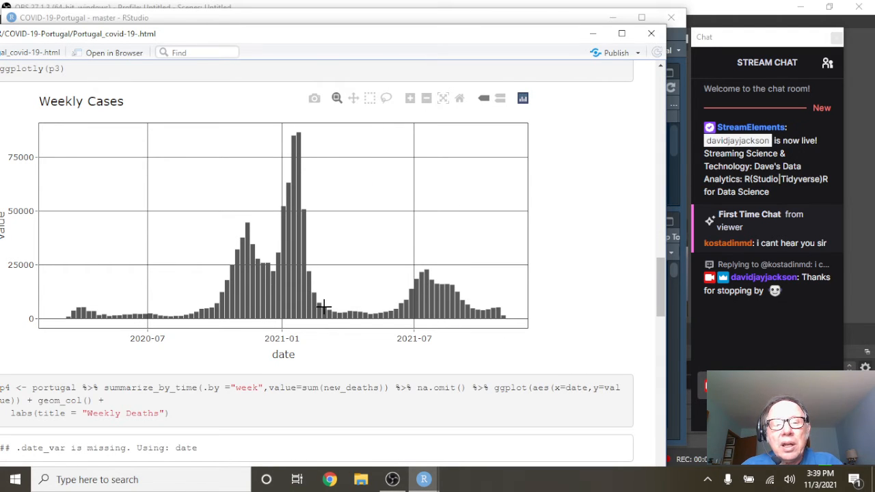
mouse_move(377, 312)
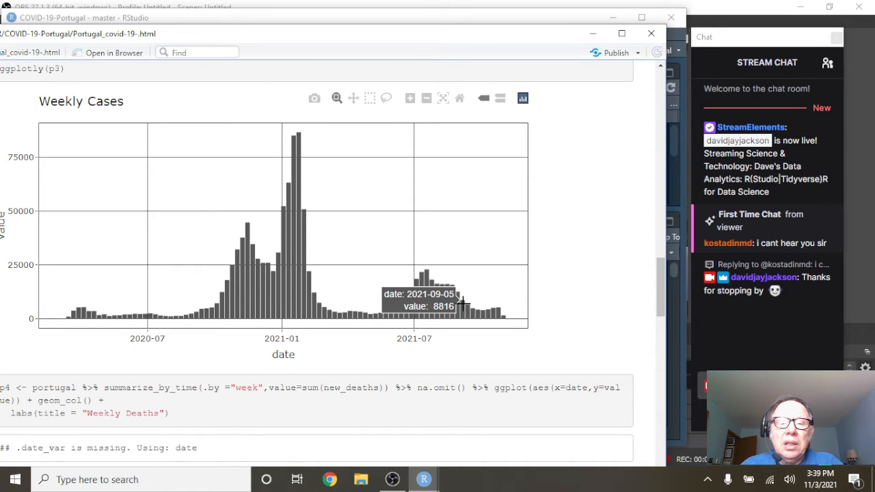
mouse_move(503, 316)
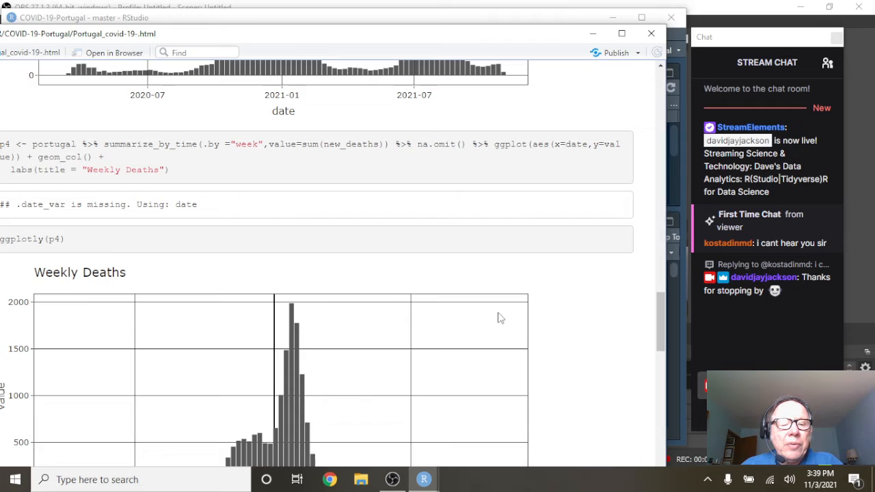
Scroll the report preview past Weekly Deaths to the Monthly Cases bar chart.
scroll(down, 3)
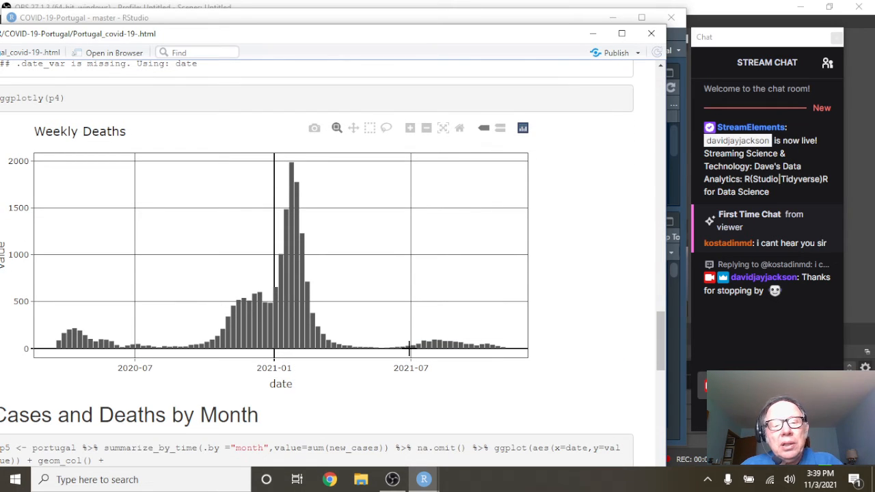
mouse_move(431, 345)
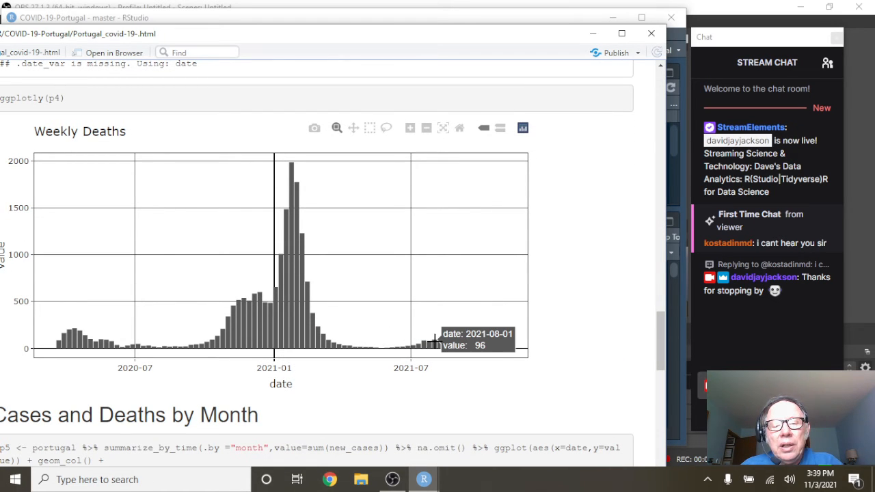
mouse_move(451, 339)
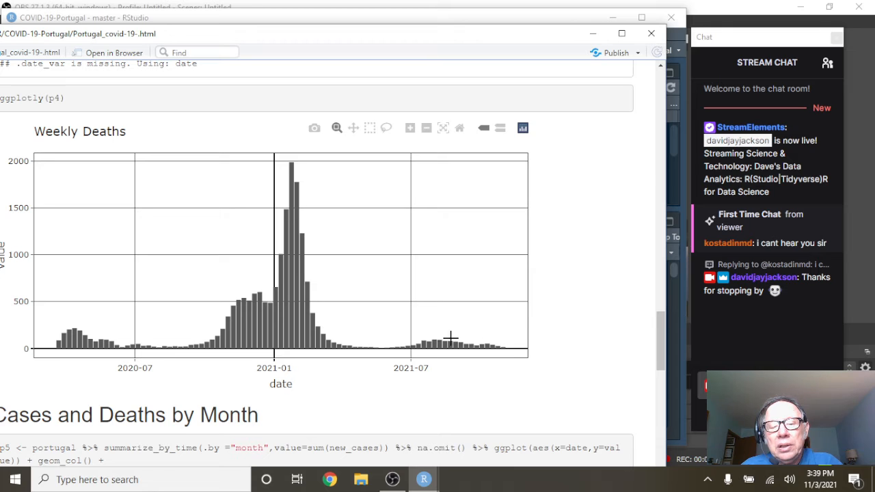
mouse_move(436, 340)
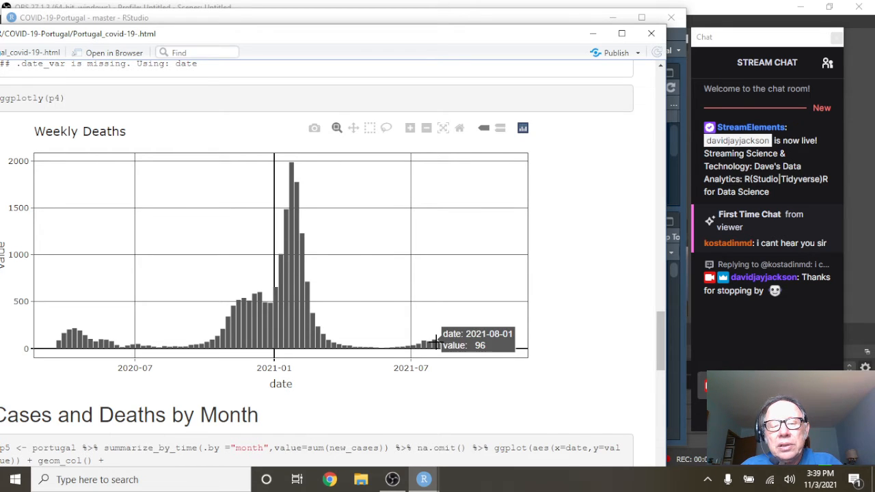
mouse_move(361, 335)
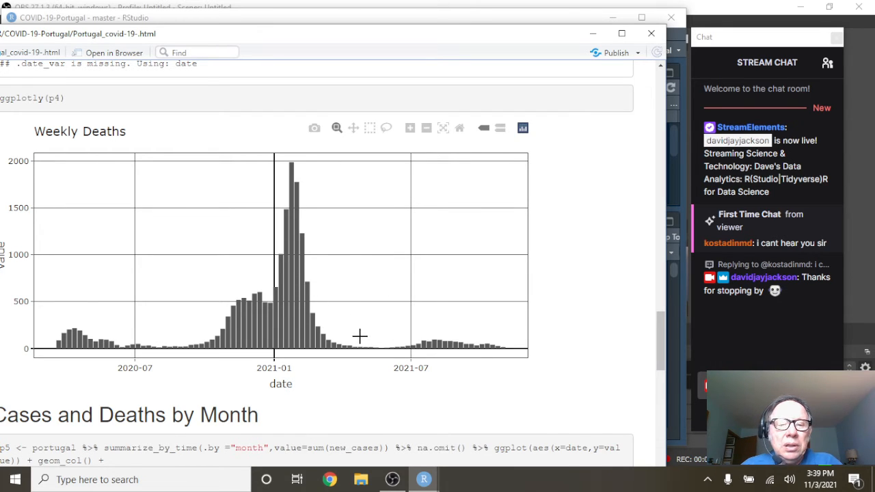
scroll(down, 3)
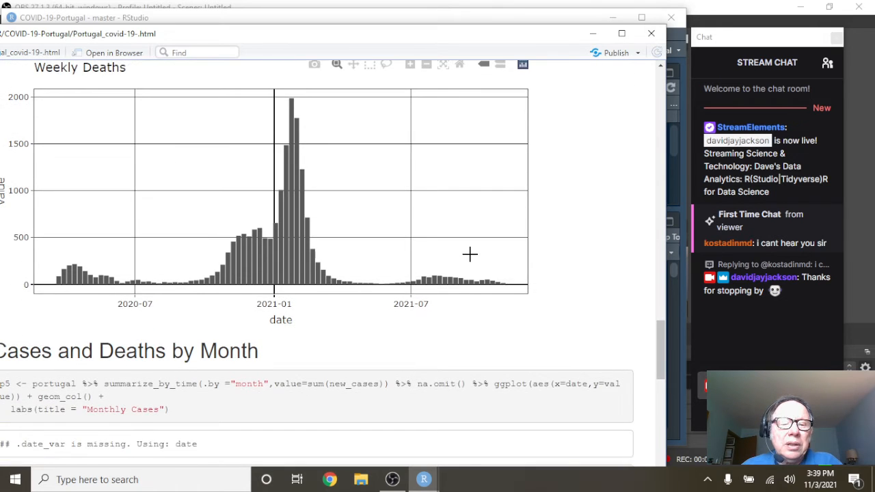
scroll(down, 3)
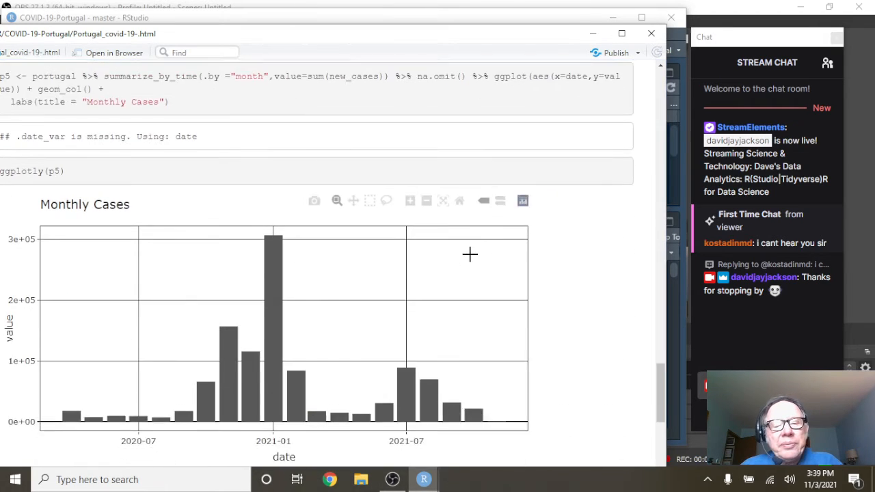
scroll(down, 3)
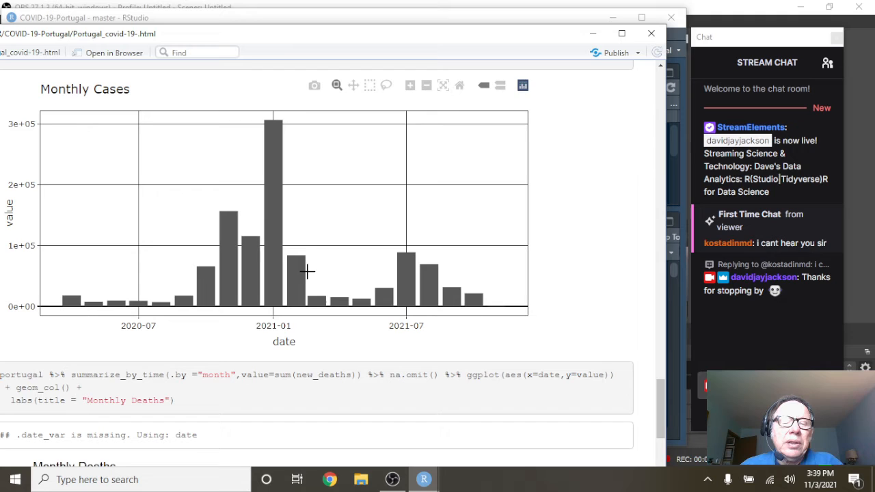
mouse_move(294, 266)
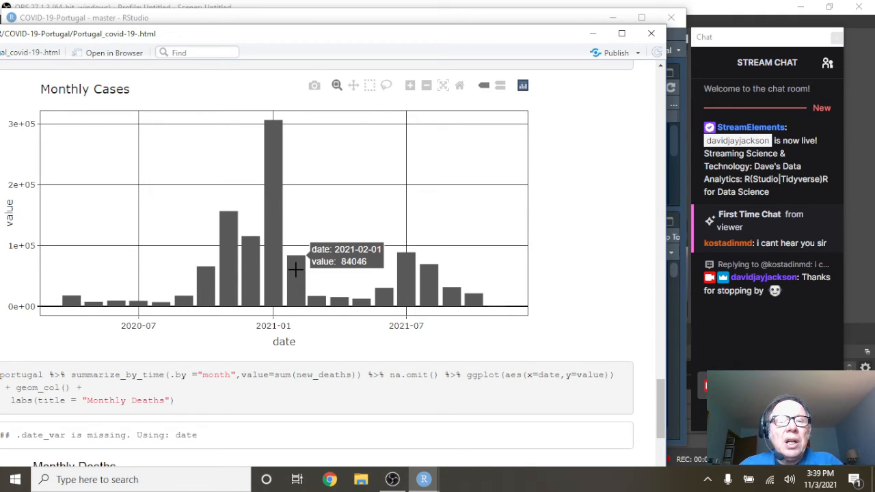
mouse_move(336, 304)
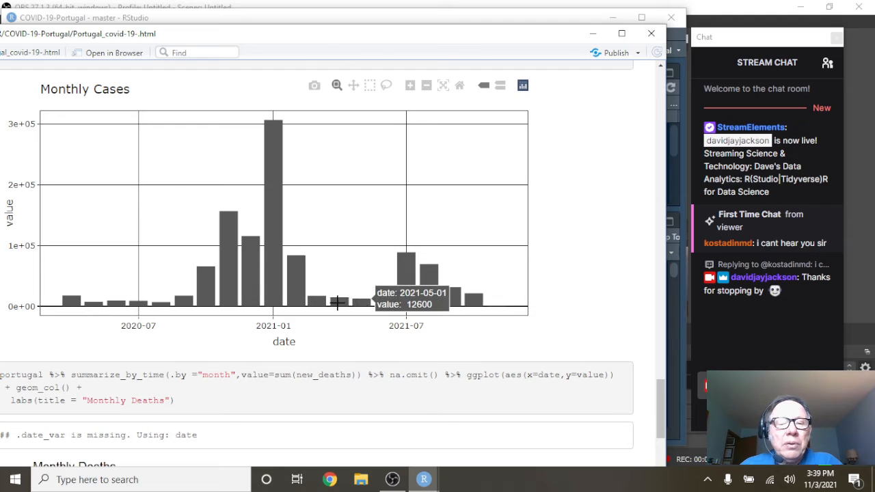
mouse_move(294, 293)
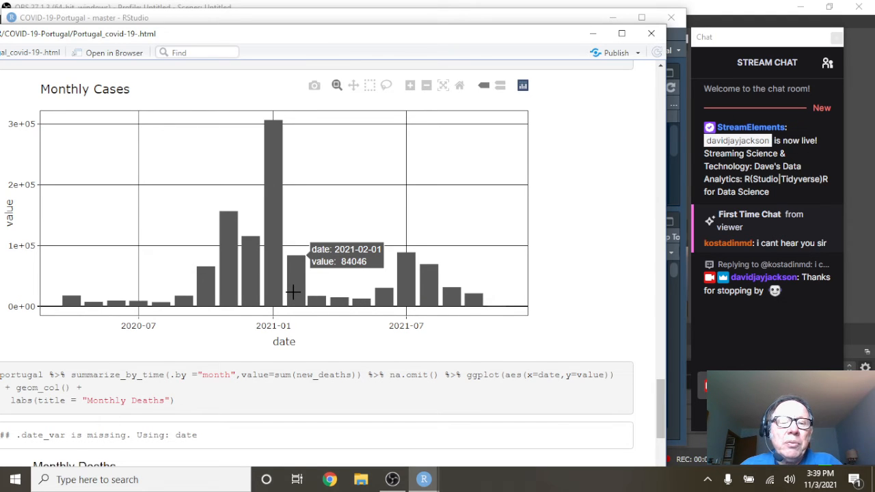
mouse_move(402, 290)
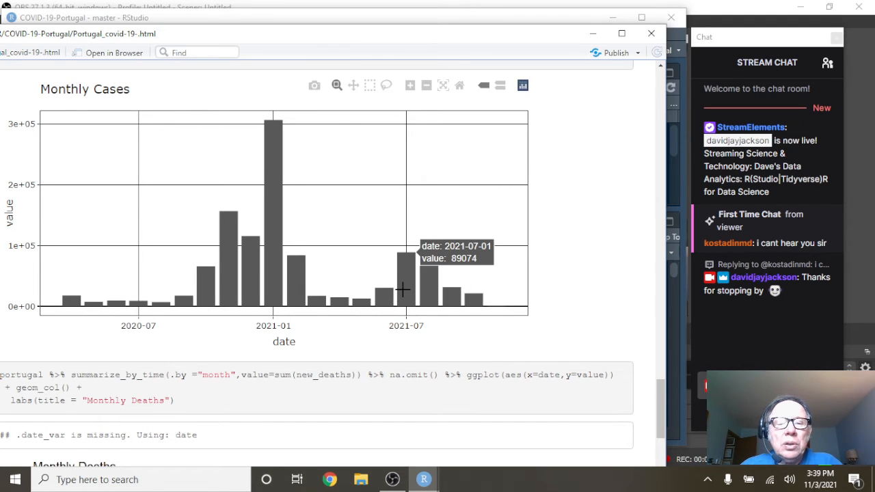
mouse_move(389, 294)
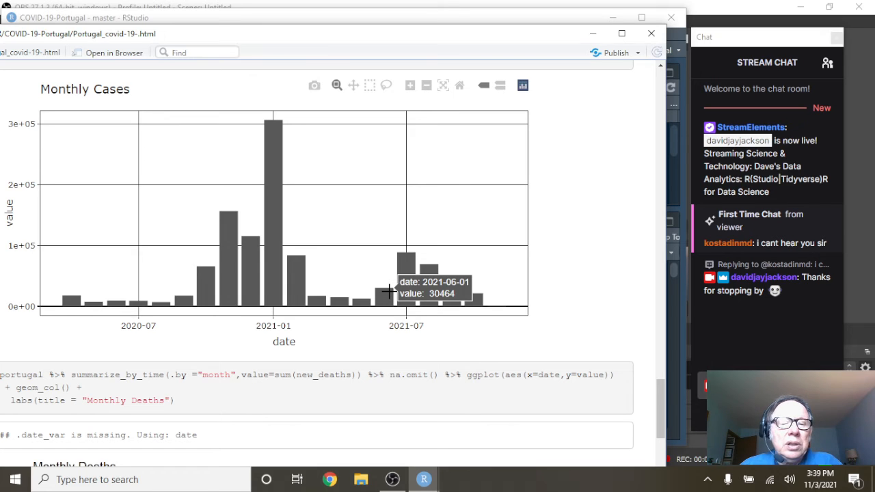
mouse_move(321, 300)
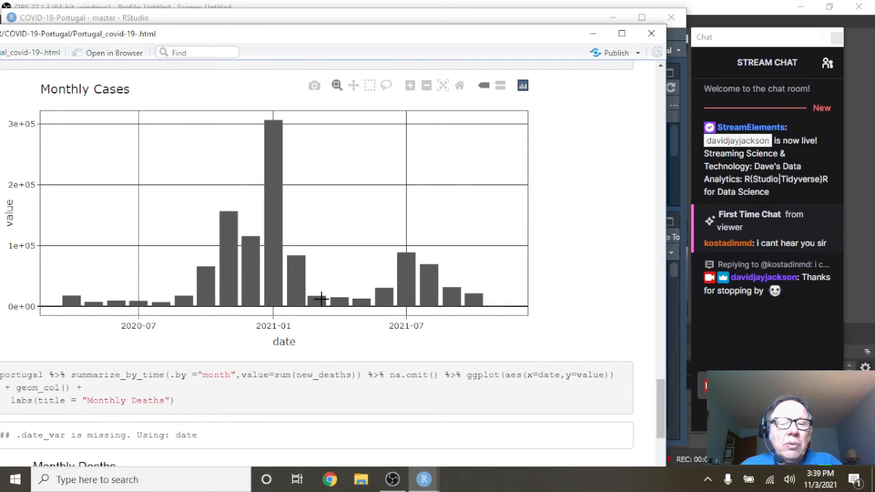
mouse_move(312, 301)
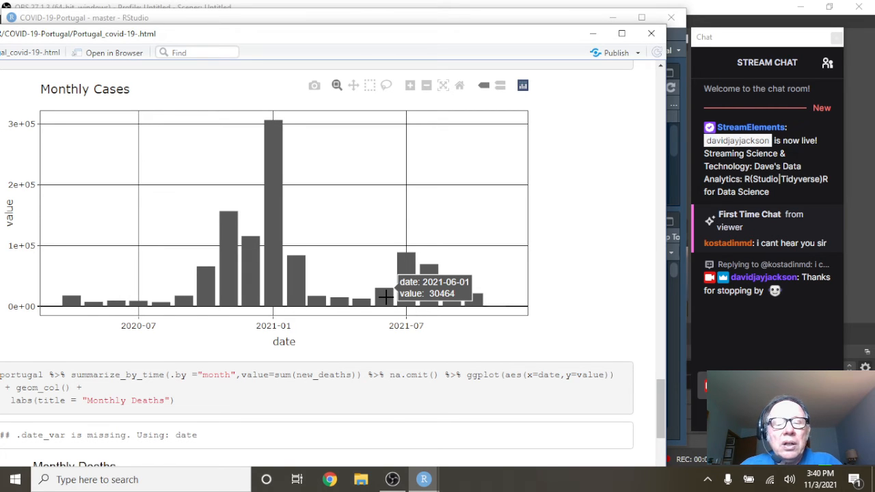
mouse_move(430, 279)
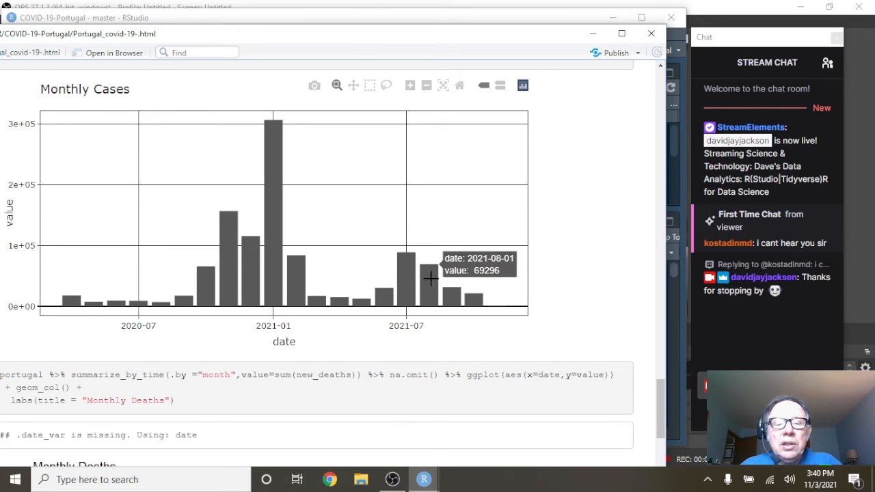
mouse_move(465, 294)
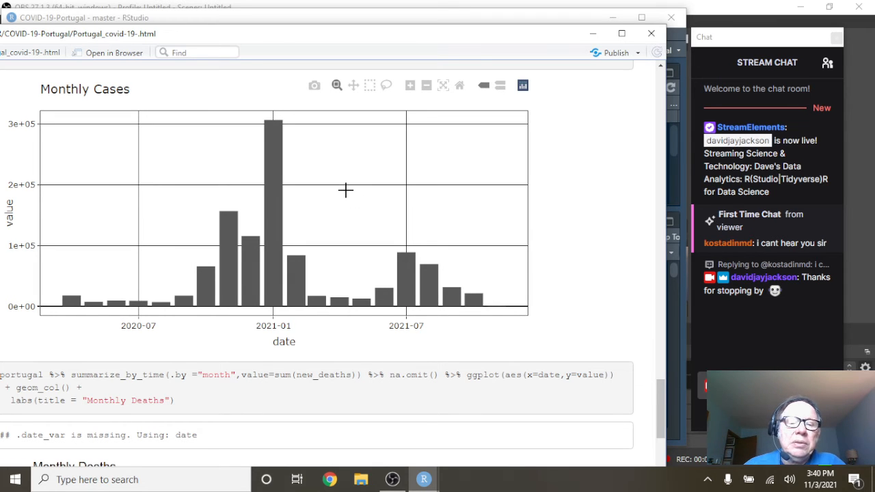
Scroll the report preview down to the Monthly Deaths bar chart.
scroll(down, 3)
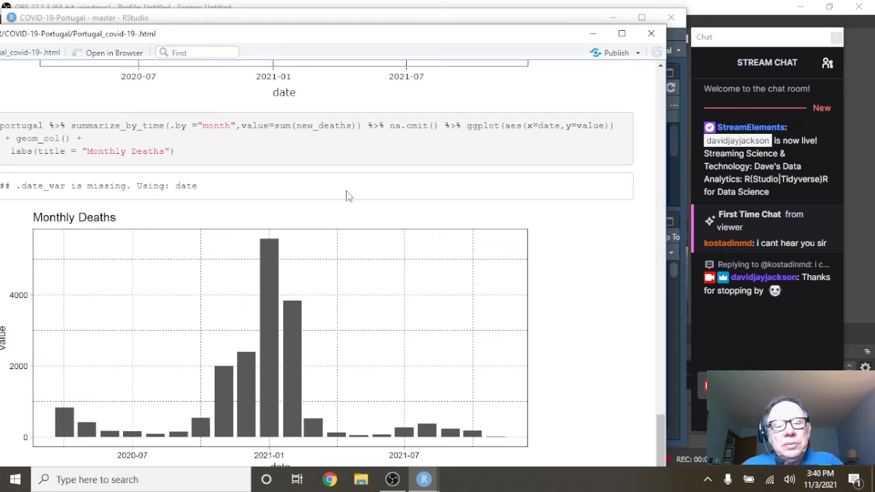
mouse_move(323, 429)
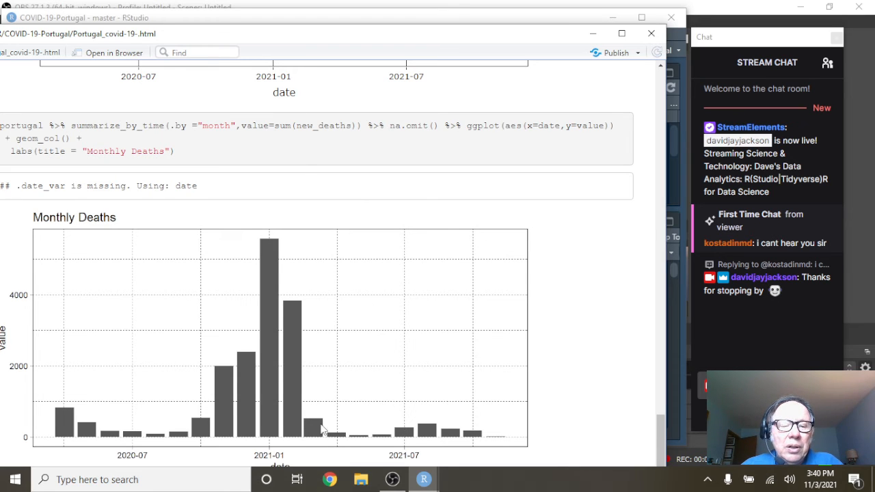
mouse_move(294, 419)
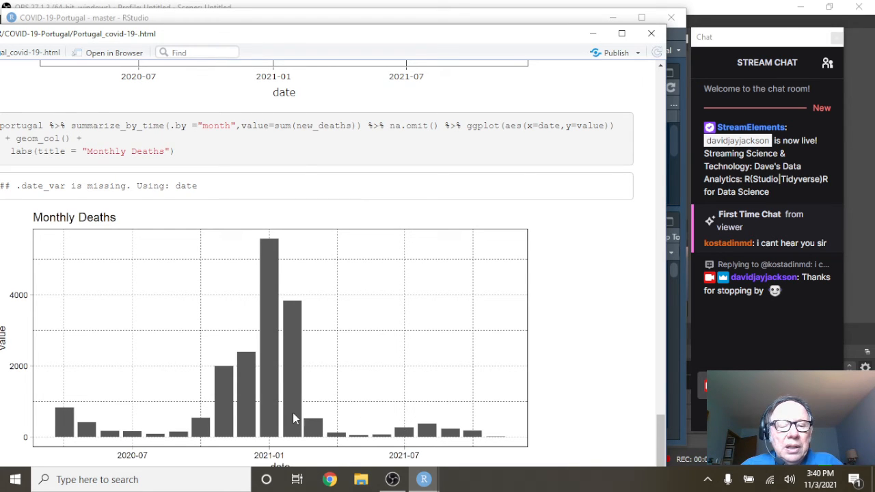
mouse_move(375, 409)
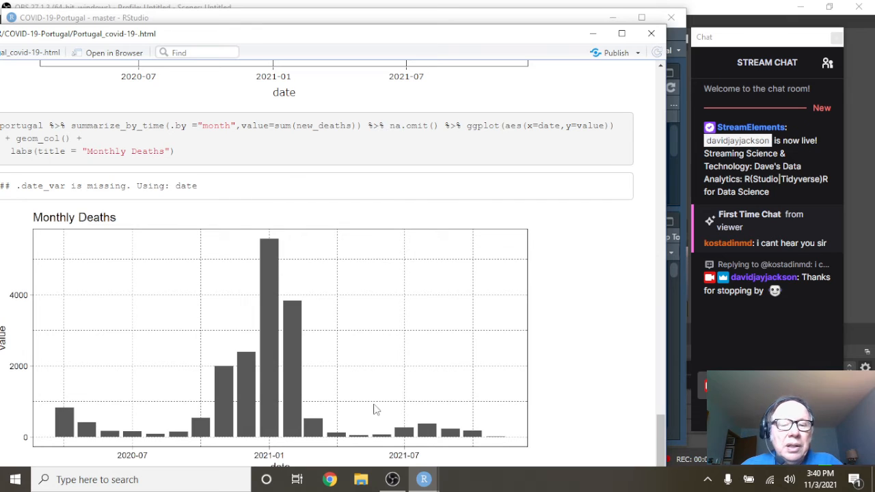
mouse_move(404, 418)
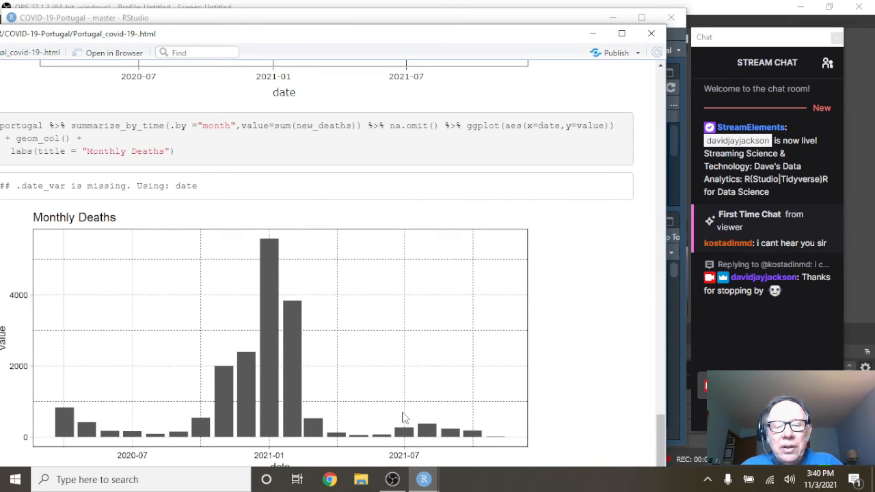
mouse_move(325, 431)
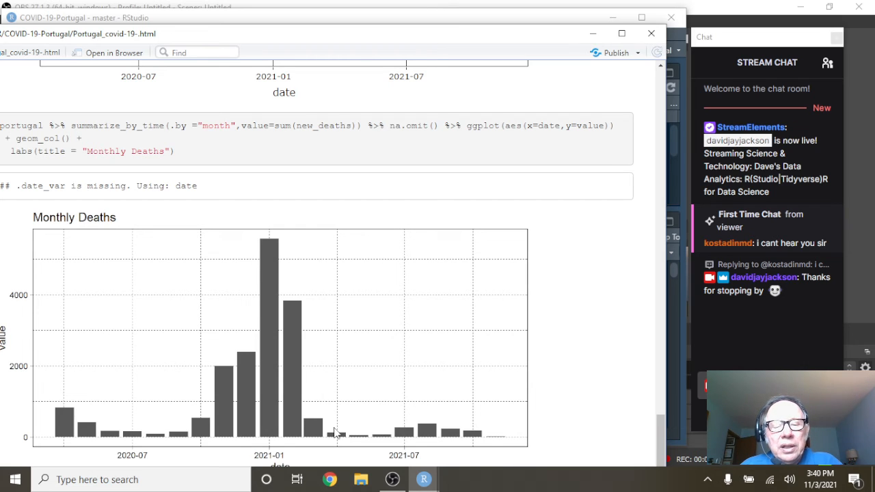
mouse_move(341, 408)
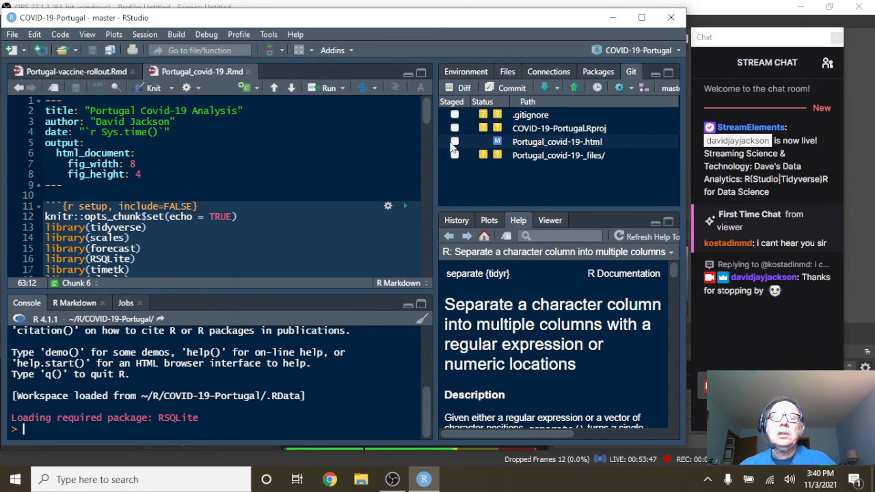
Stage Portugal_covid-19.html in the Git pane for commit.
click(454, 141)
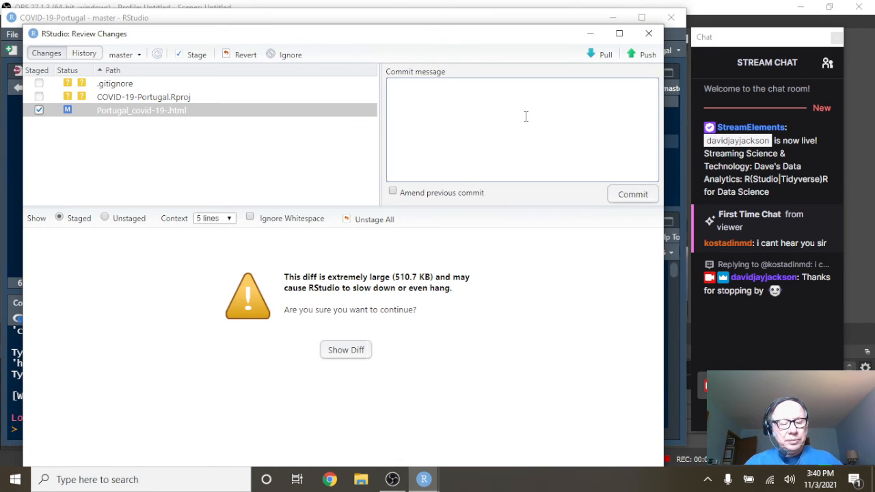
Commit the staged HTML with the message 'Updated 2021-11-03'.
text(Updated 2021-)
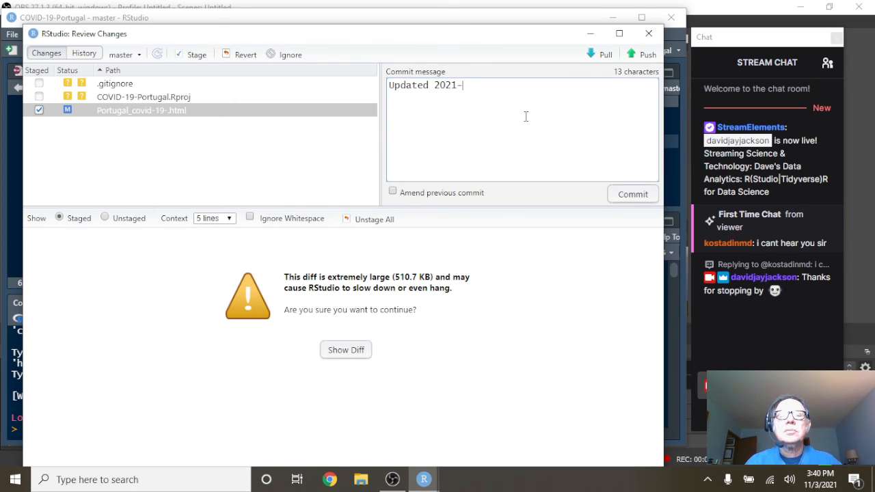
text(11-03)
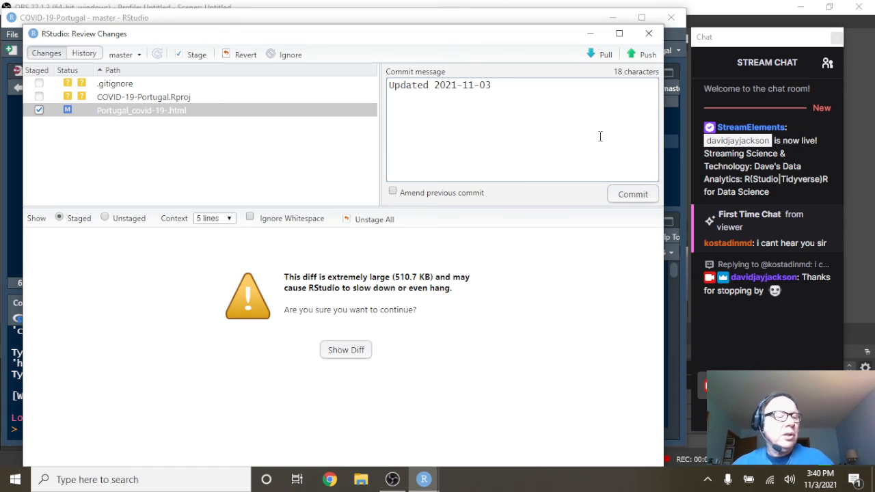
click(632, 194)
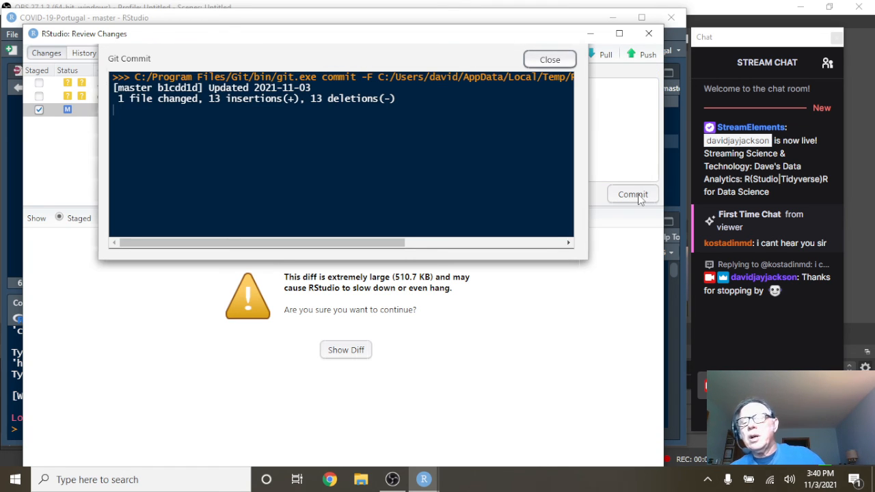
Dismiss the Git Commit output, leaving the branch one commit ahead of origin/master.
click(550, 60)
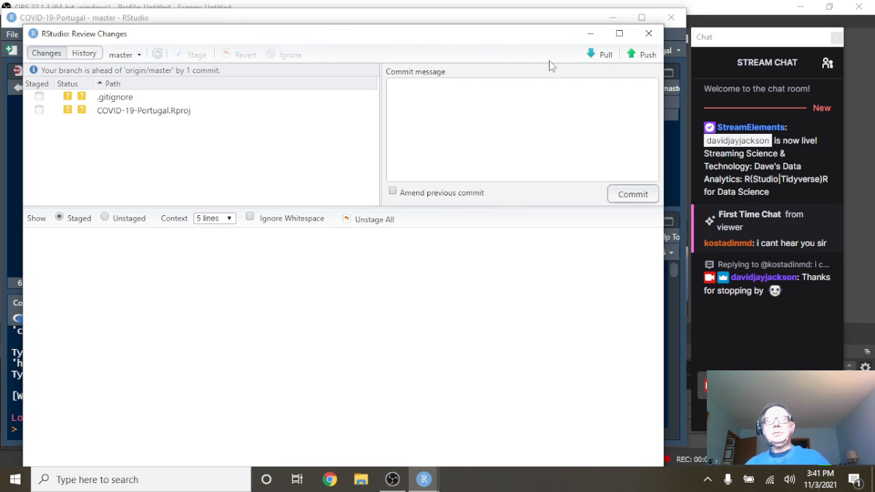
Push the commit to GitHub's master branch and close the Review Changes window.
click(648, 54)
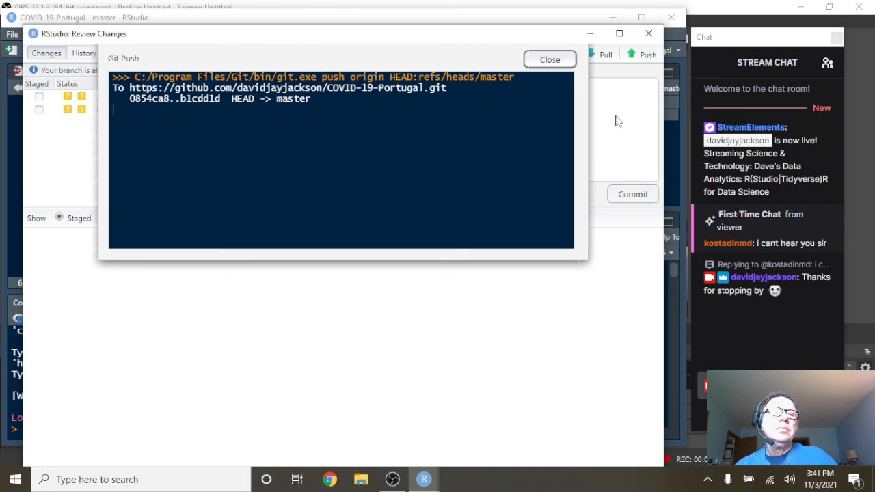
click(549, 60)
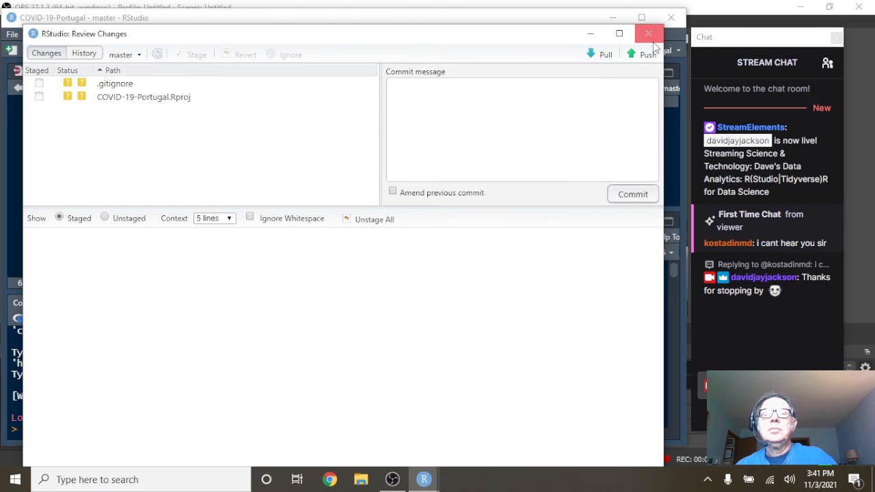
click(649, 32)
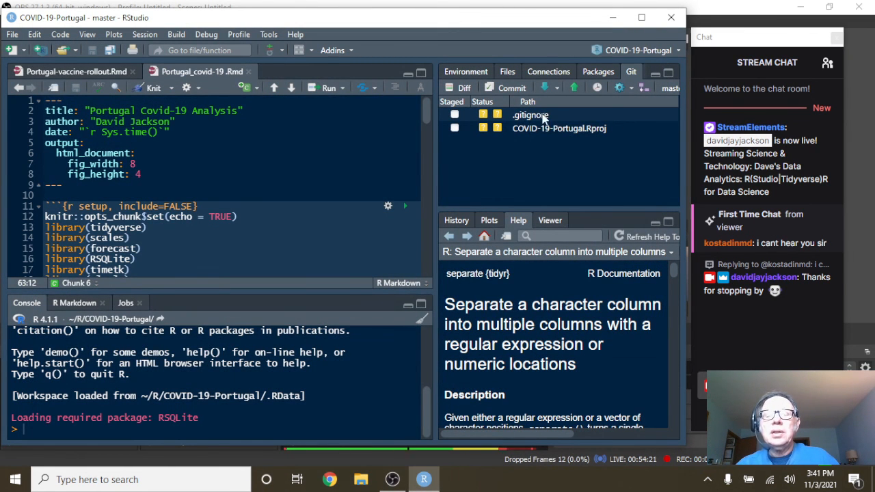